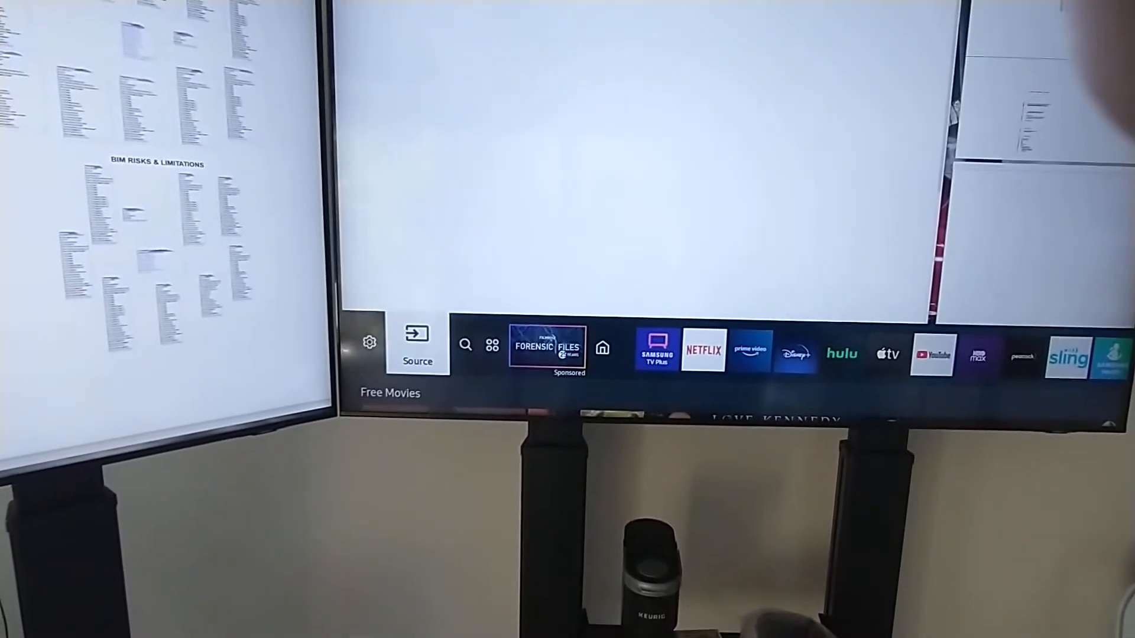
Open PC on TV from the Source list to show the Windows PC and Microsoft 365 workspace.
left_click(418, 346)
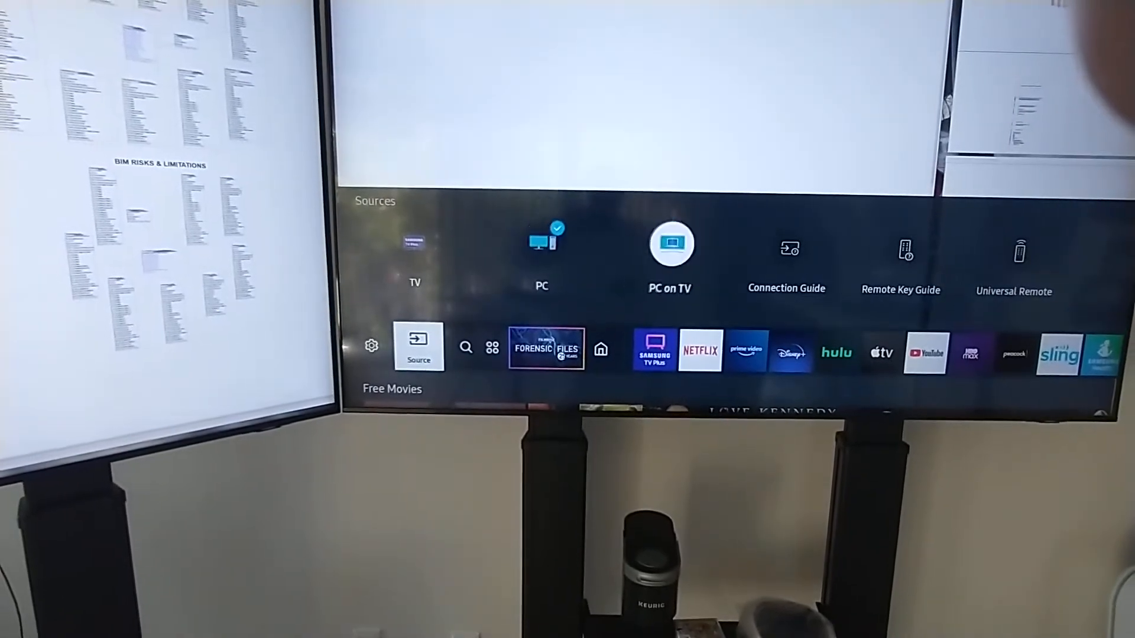
left_click(669, 245)
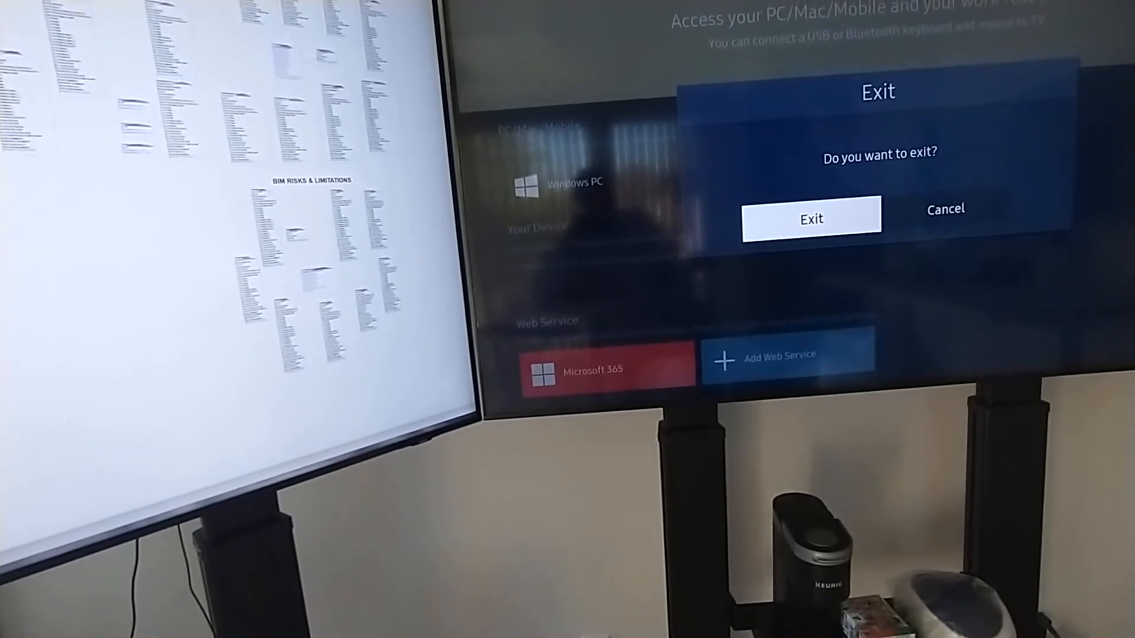
Exit PC on TV and open Connection Guide from Source to view HDMI (eARC), Optical, Bluetooth audio.
left_click(811, 217)
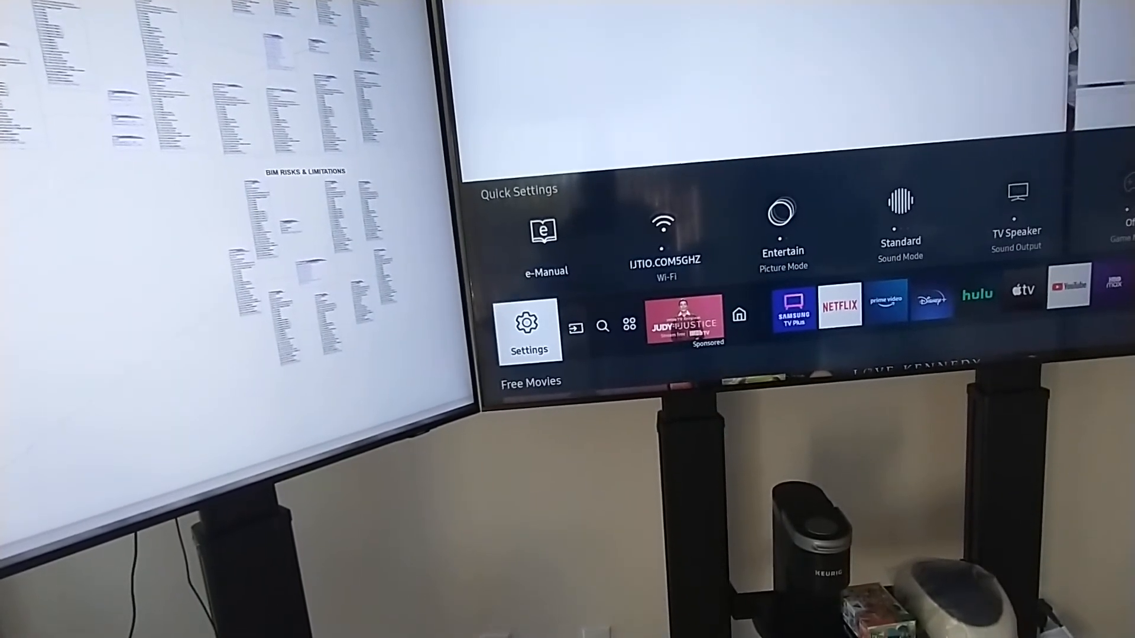
left_click(575, 325)
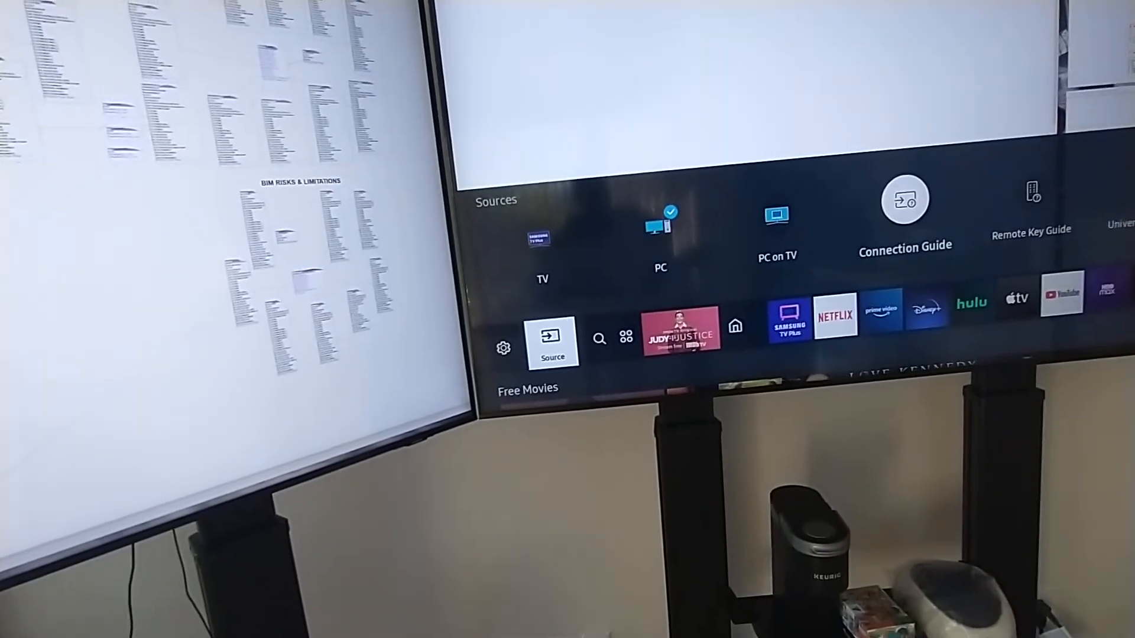
left_click(904, 199)
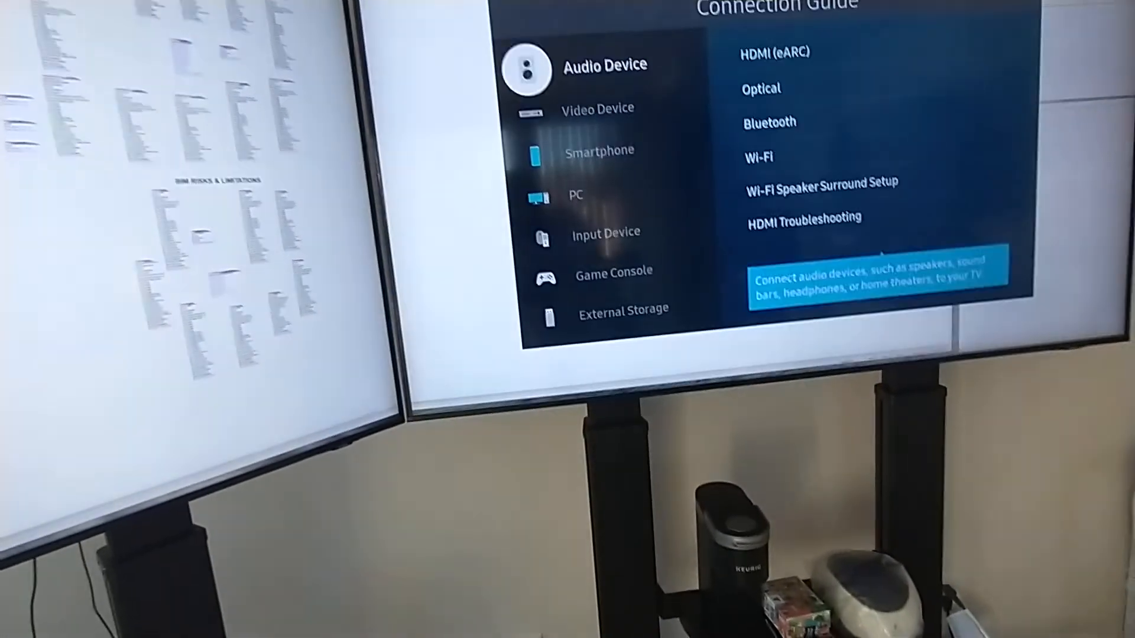